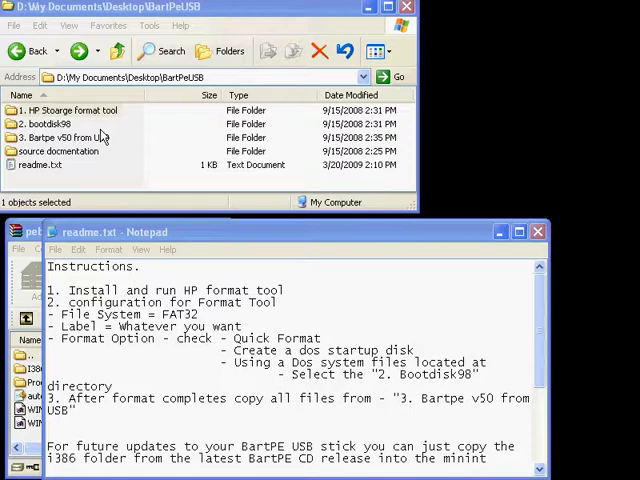
# Open the '1. HP Stoarge format tool' folder inside BartPeUSB
pyautogui.click(70, 110)
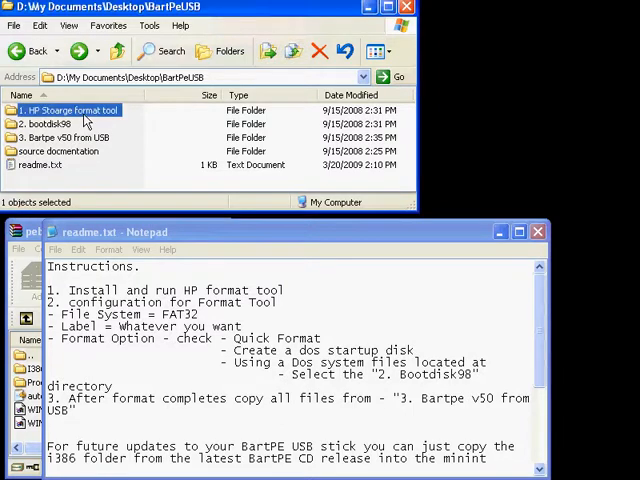
pyautogui.doubleClick(70, 110)
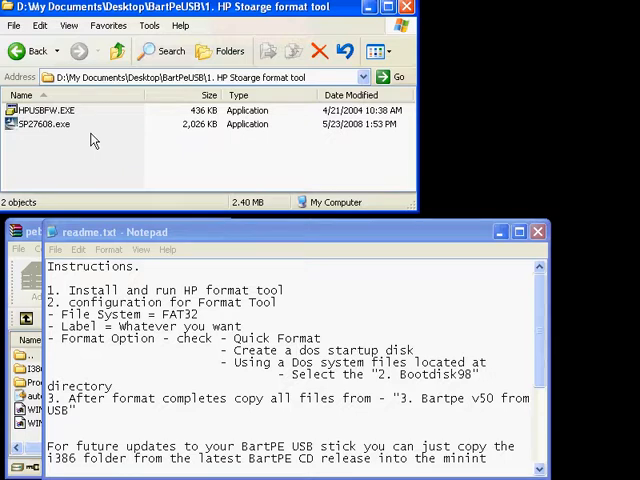
# Launch HPUSBFW.EXE and enable Quick Format and Create a DOS startup disk
pyautogui.click(44, 110)
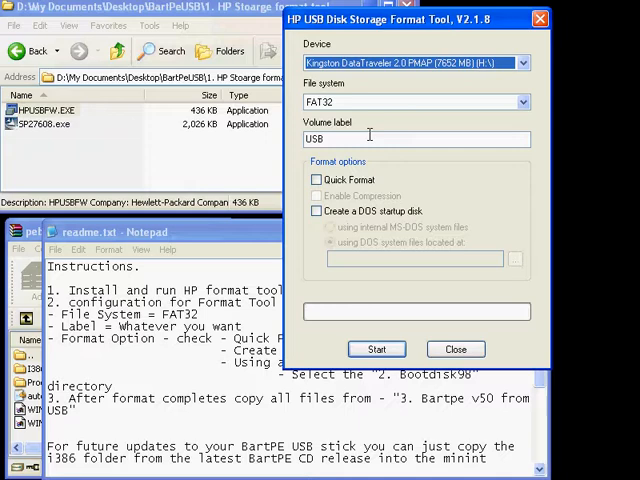
pyautogui.click(316, 179)
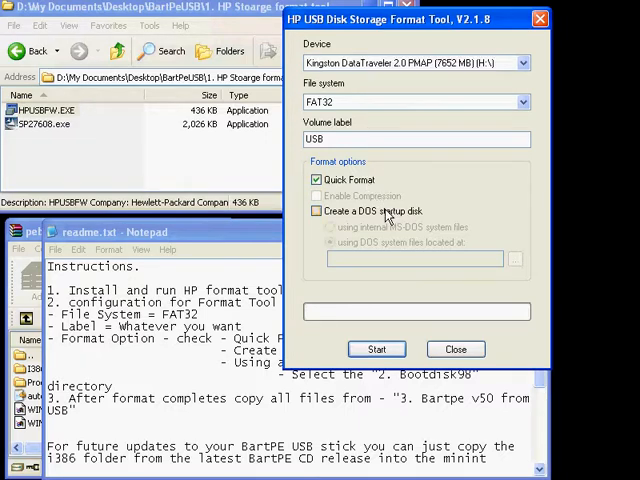
pyautogui.click(316, 211)
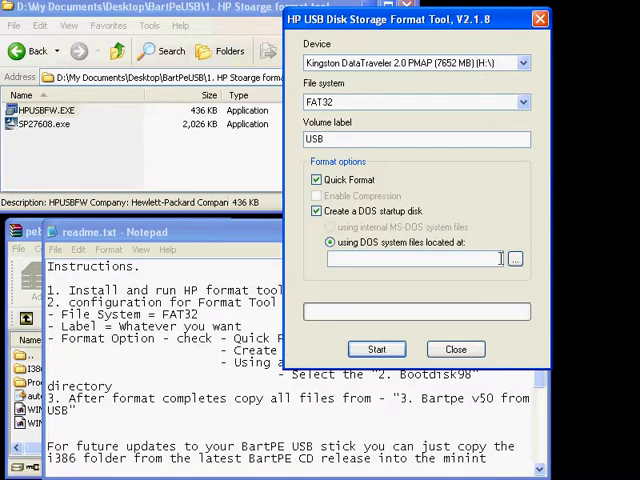
# Browse to the '2. bootdisk98' folder as the DOS system files location
pyautogui.click(514, 258)
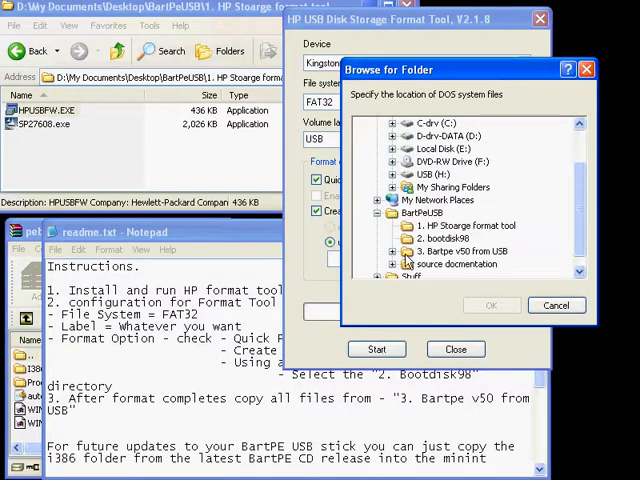
pyautogui.click(451, 238)
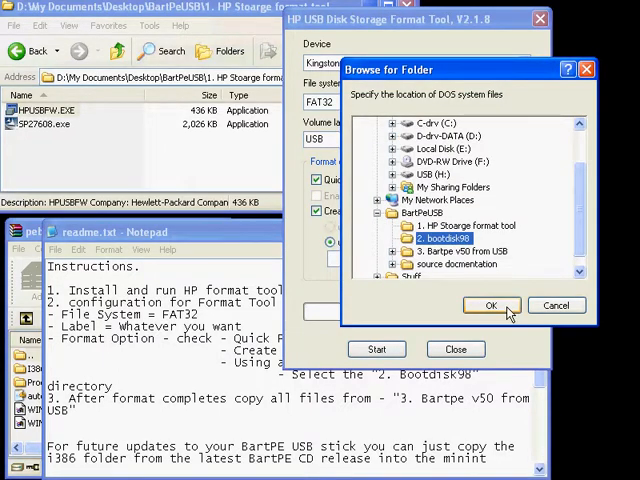
pyautogui.click(490, 305)
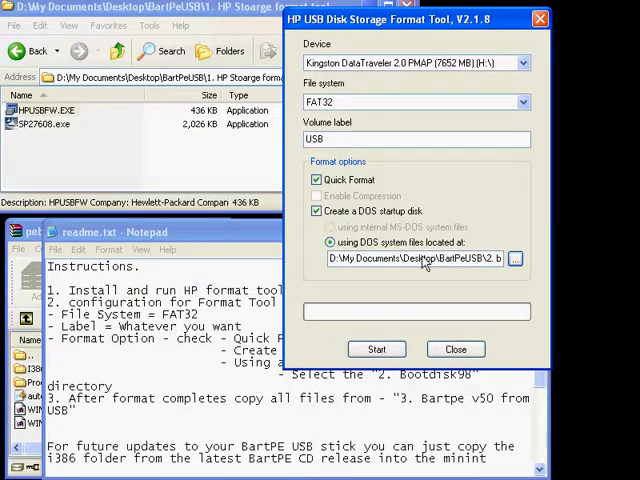
pyautogui.click(455, 348)
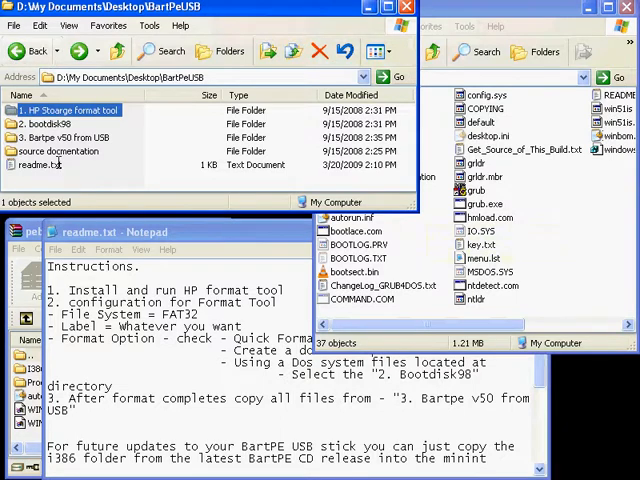
pyautogui.moveTo(70, 160)
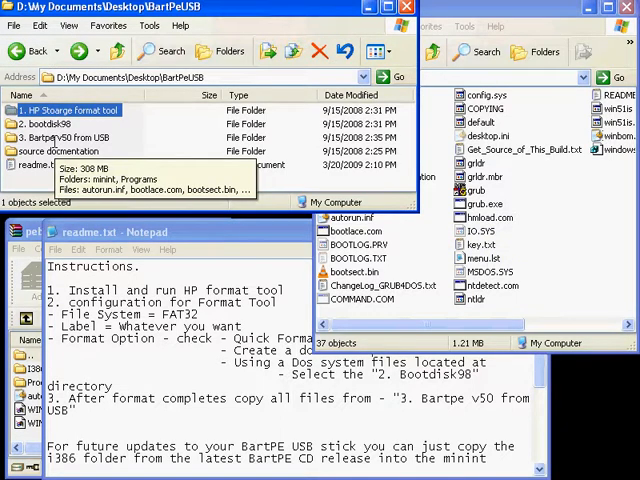
# Open the '3. Bartpe v50 from USB' folder in BartPeUSB
pyautogui.doubleClick(60, 137)
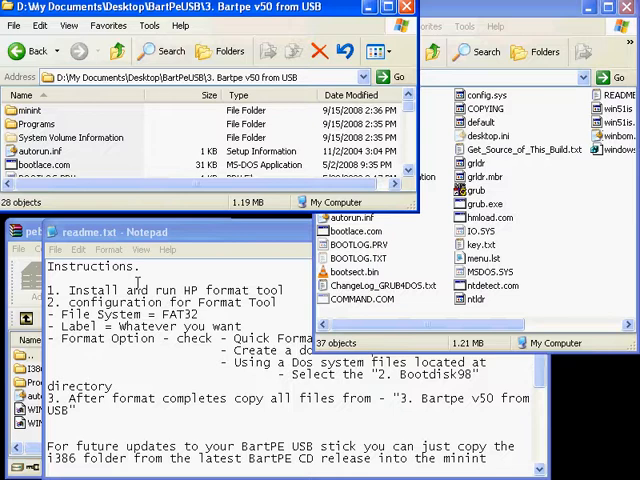
pyautogui.moveTo(68, 467)
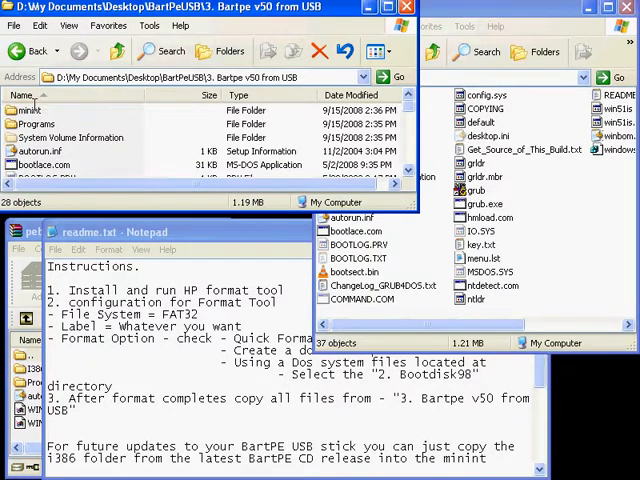
pyautogui.moveTo(32, 110)
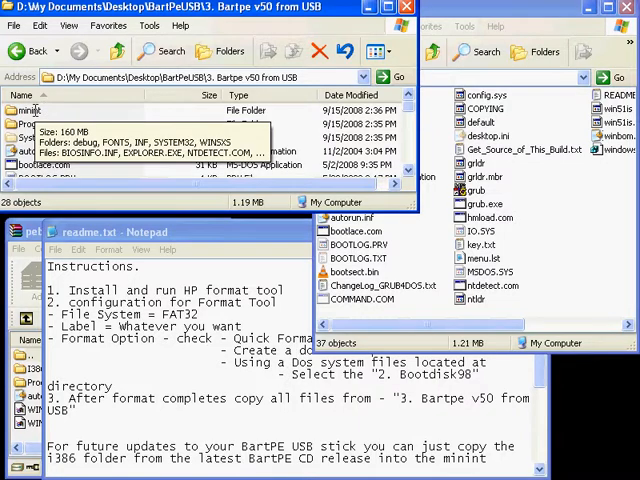